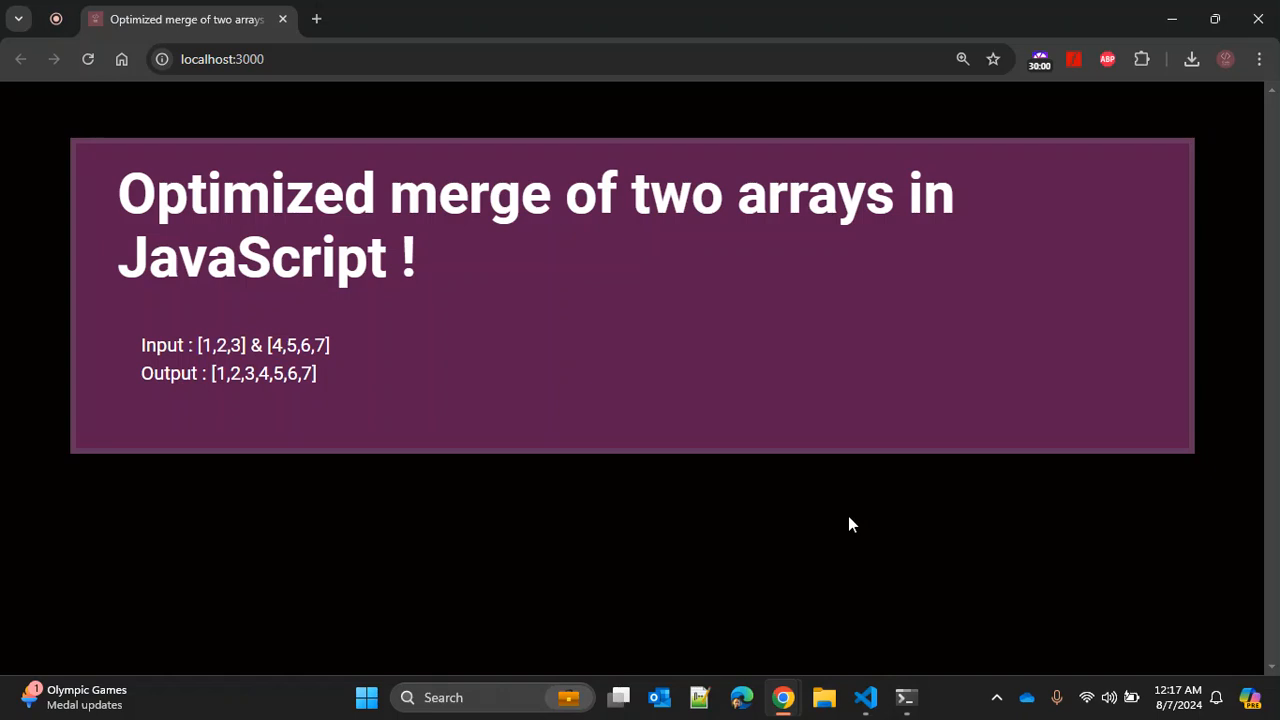
pyautogui.moveTo(196, 340)
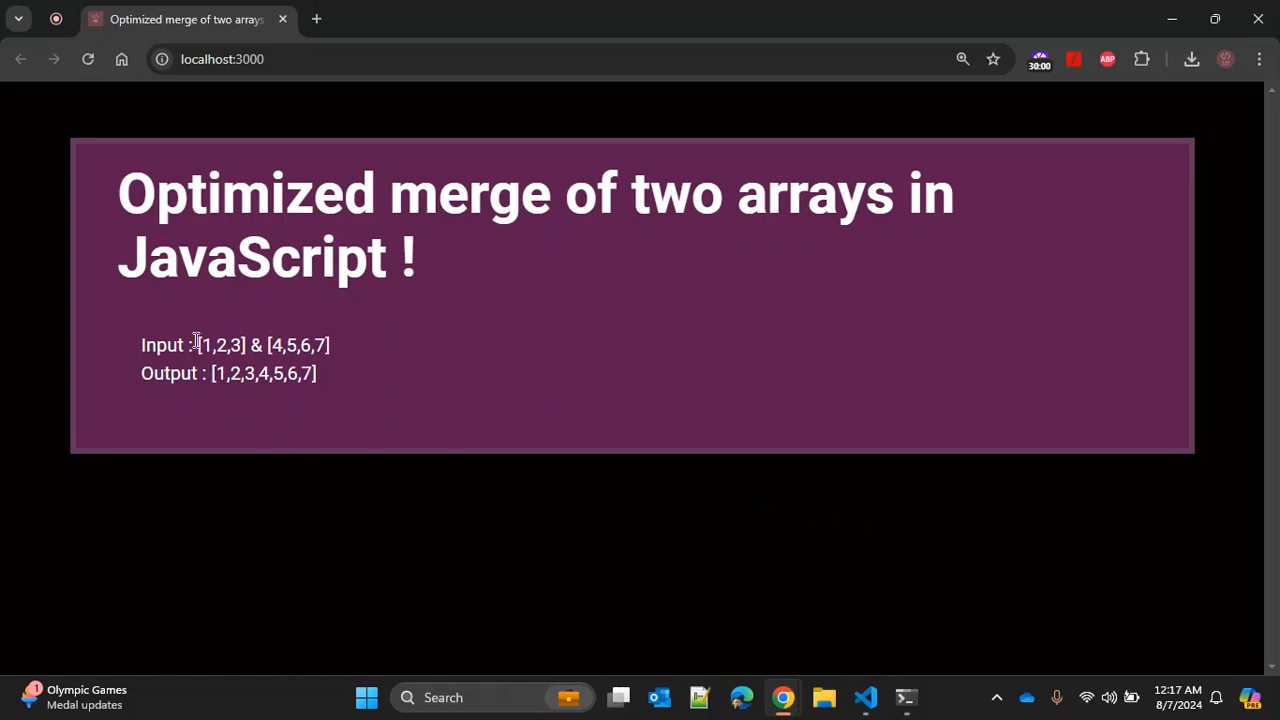
# Inspect the [1,2,3] input on the array-merge demo page, then move to the code editor.
pyautogui.doubleClick(220, 345)
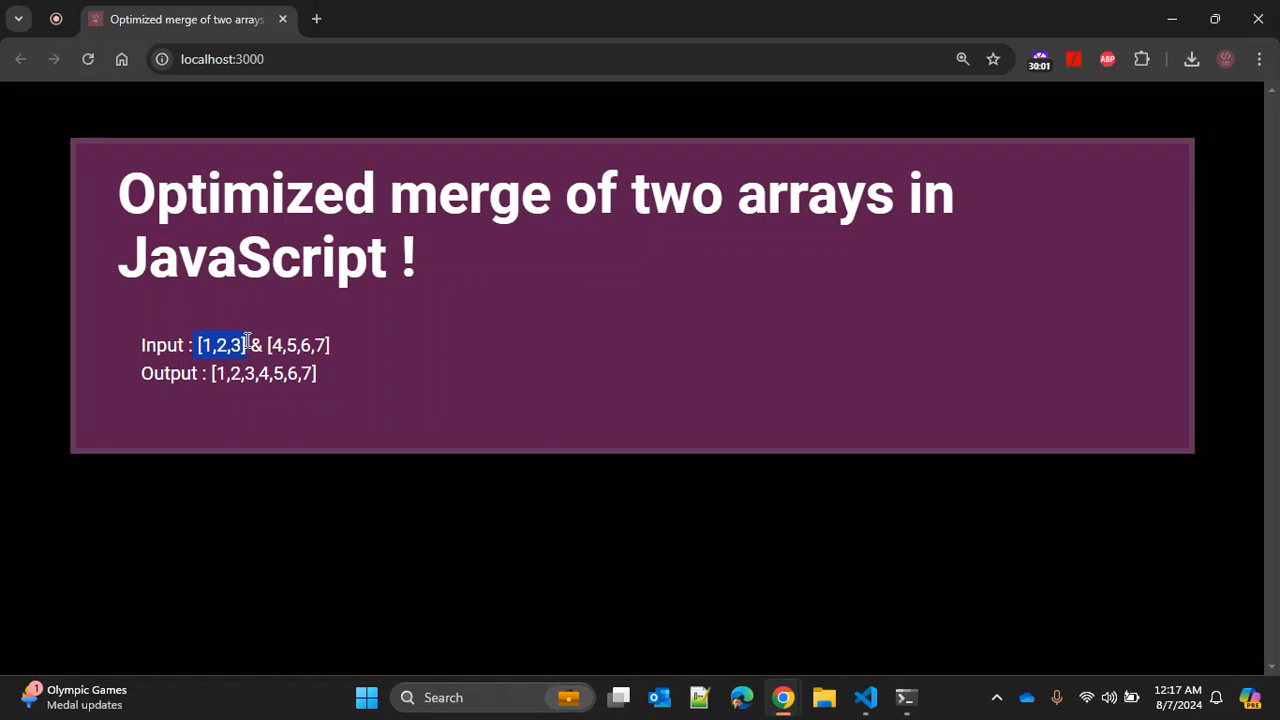
pyautogui.click(270, 345)
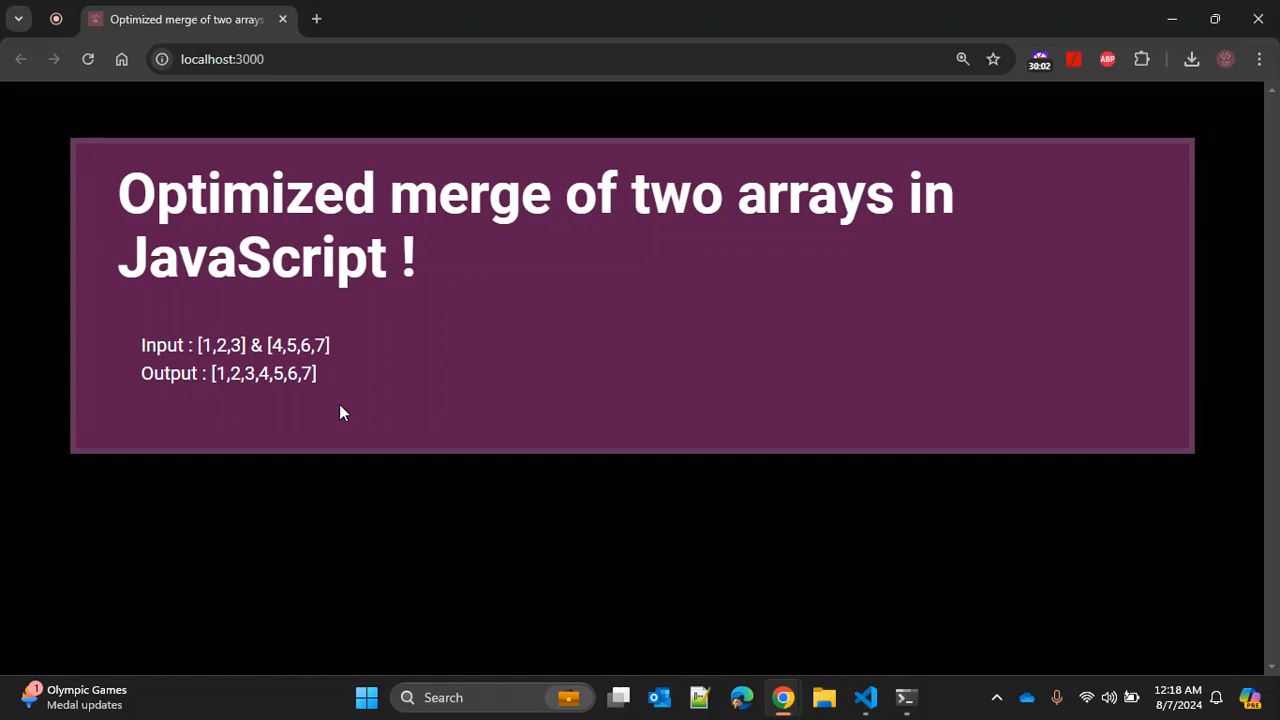
pyautogui.moveTo(546, 362)
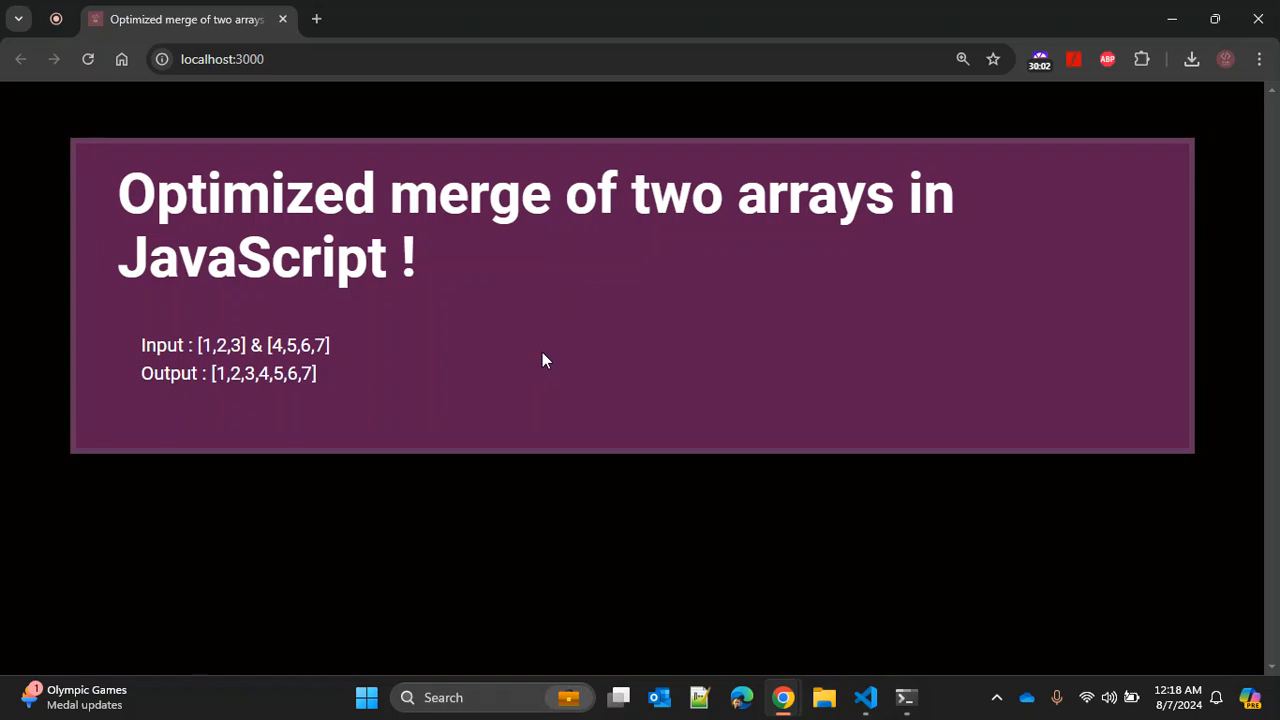
pyautogui.press('f12')
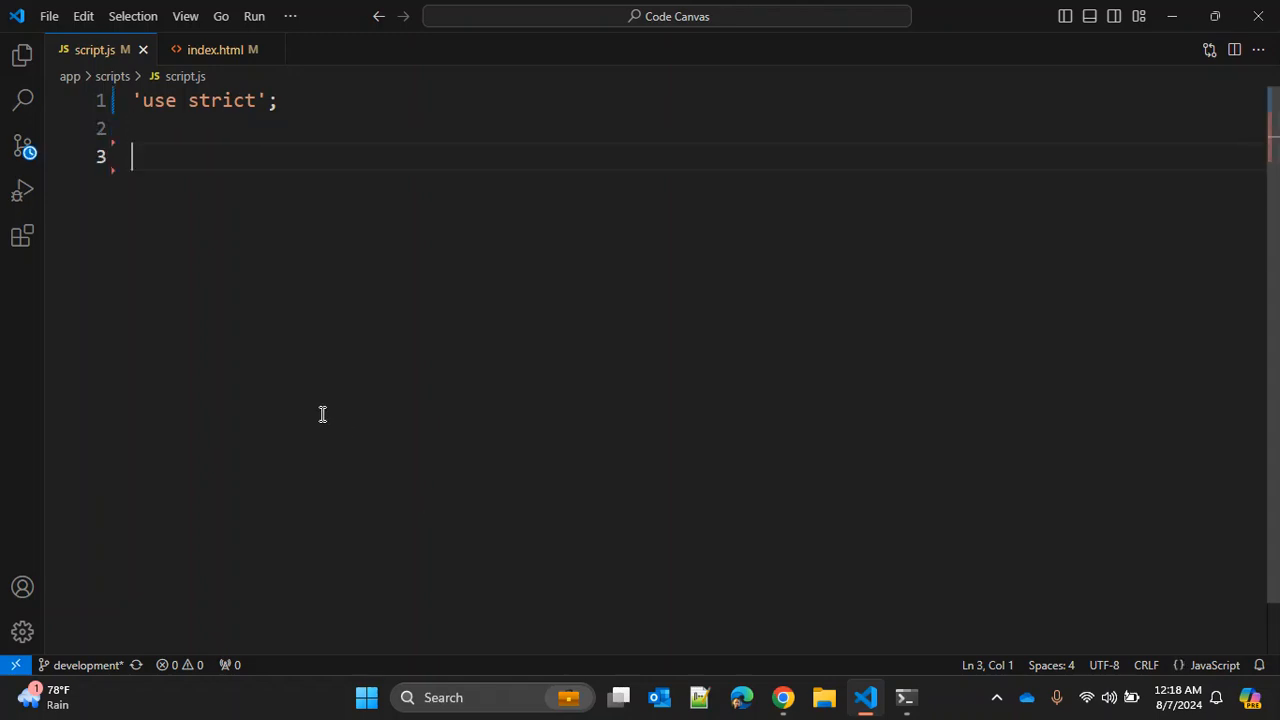
# Declare const arr1 = [1,2,3] and const arr2 = [4,5,6,7] in script.js.
pyautogui.write('const')
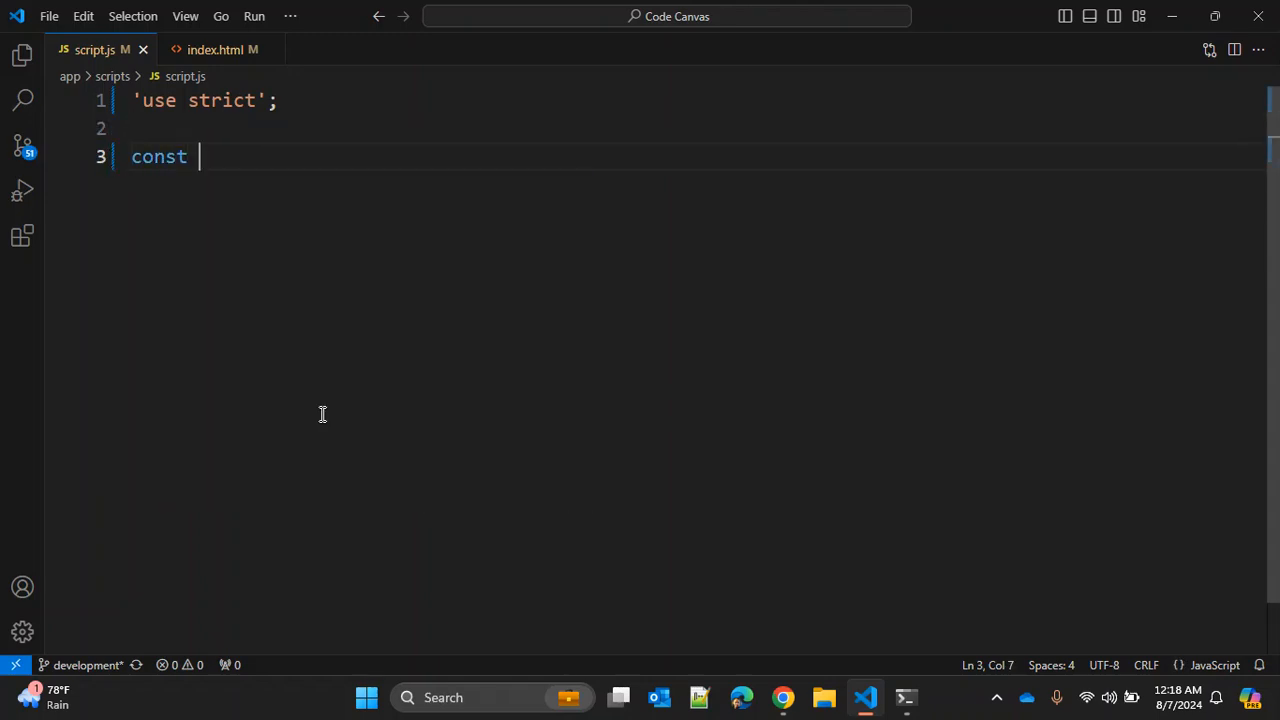
pyautogui.write('arr1 = [1]')
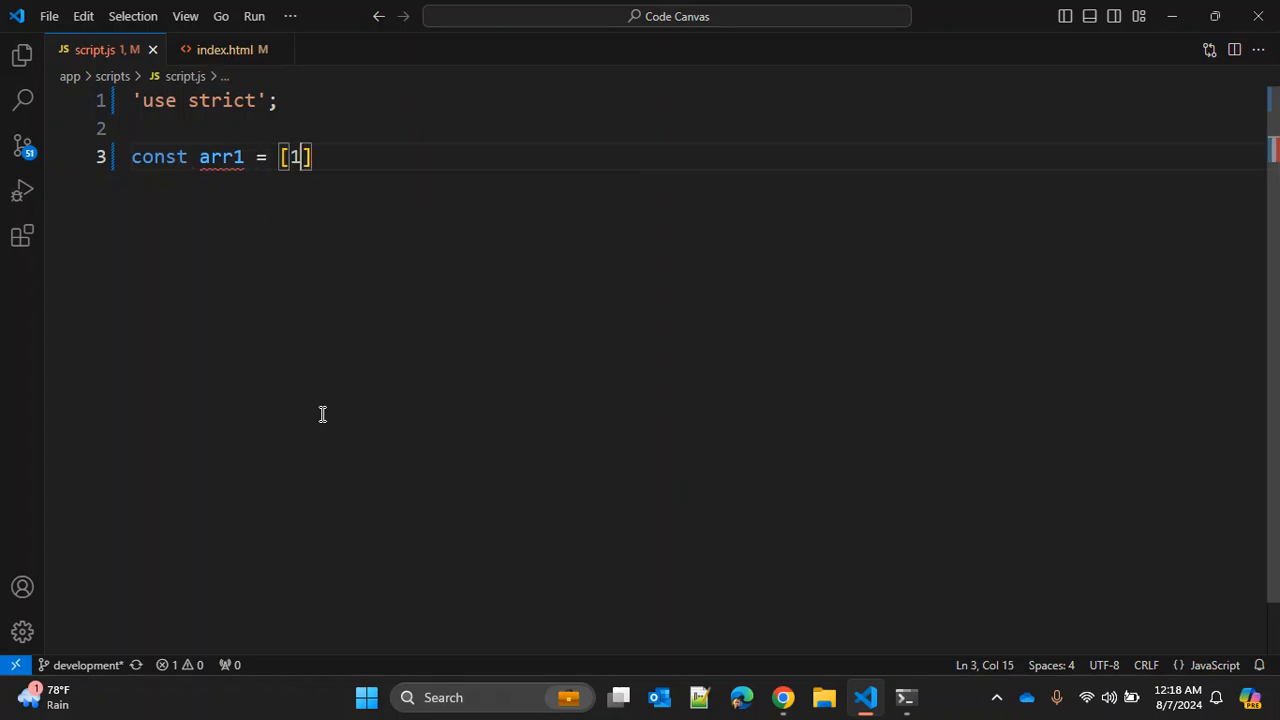
pyautogui.write(',2,3')
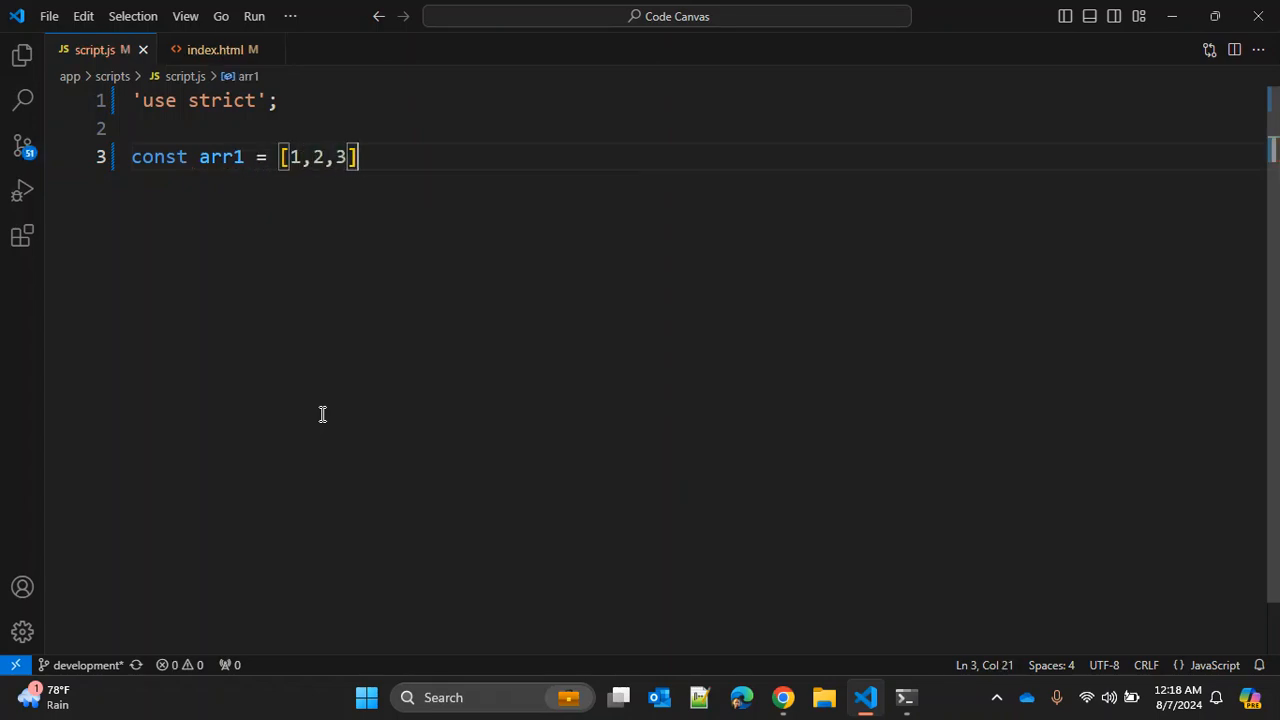
pyautogui.write(';')
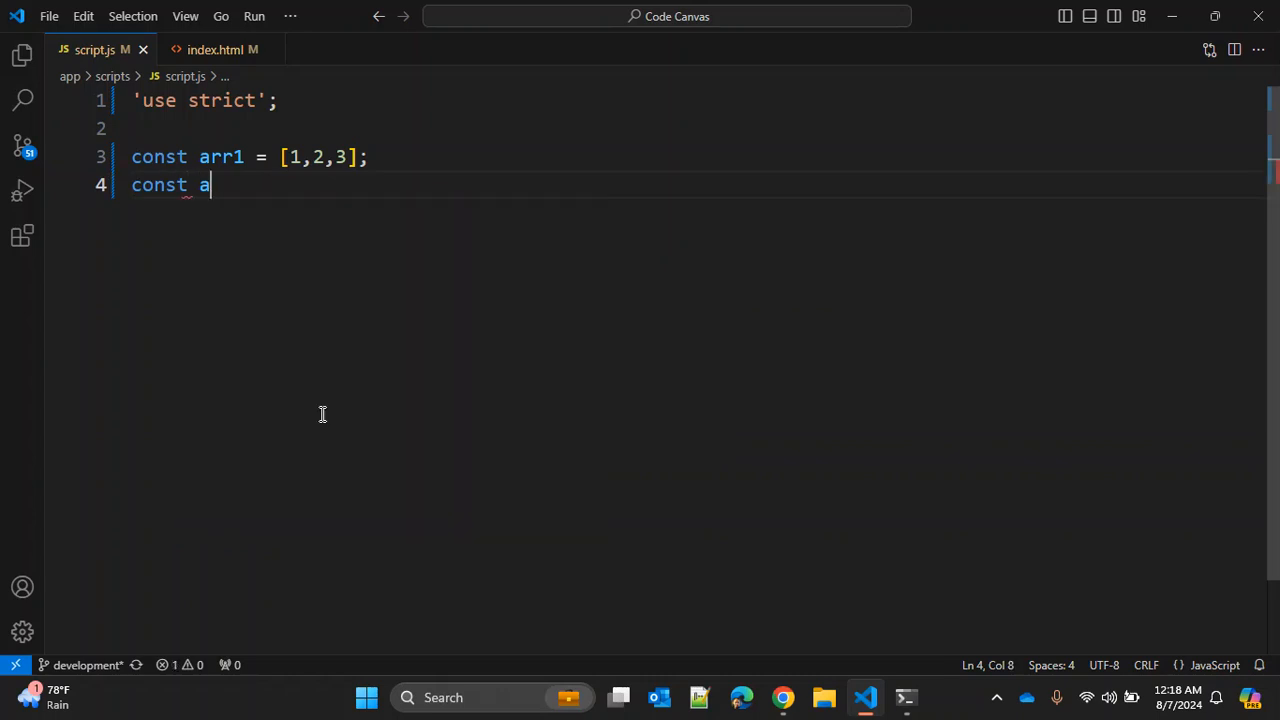
pyautogui.write('rr2 = [')
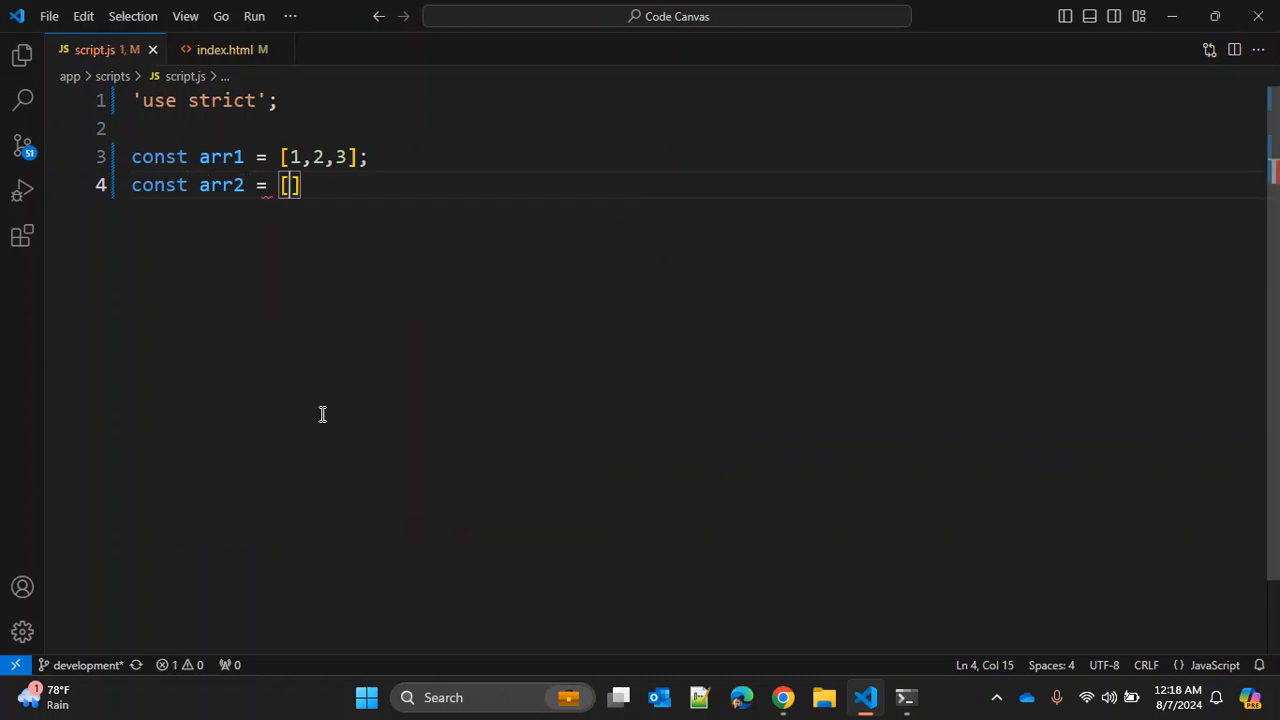
pyautogui.write('4,')
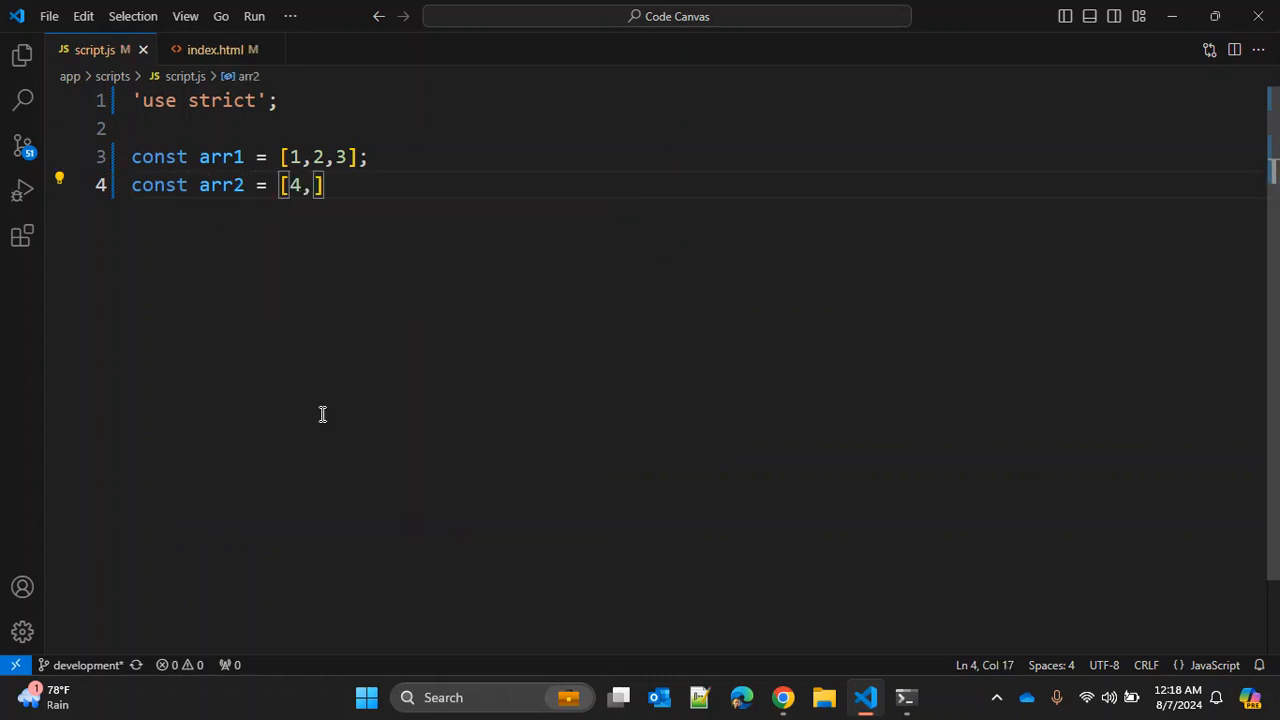
pyautogui.write('5,6,7')
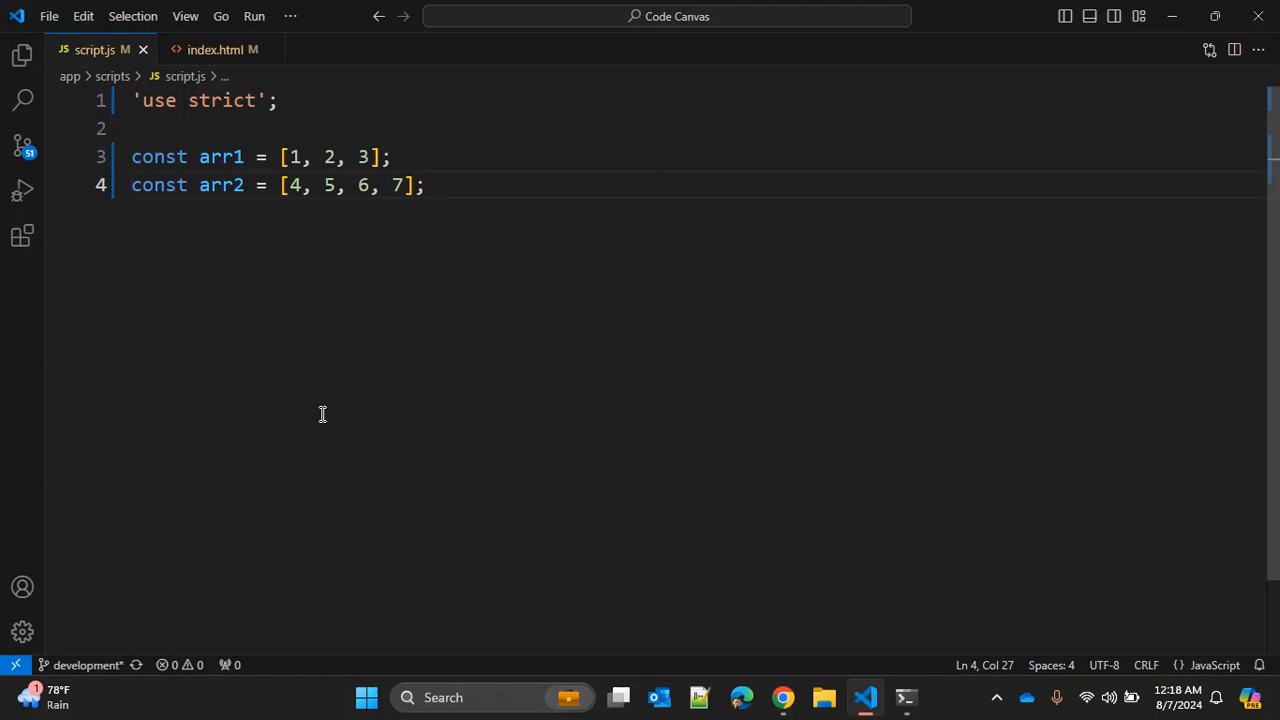
pyautogui.press('Enter')
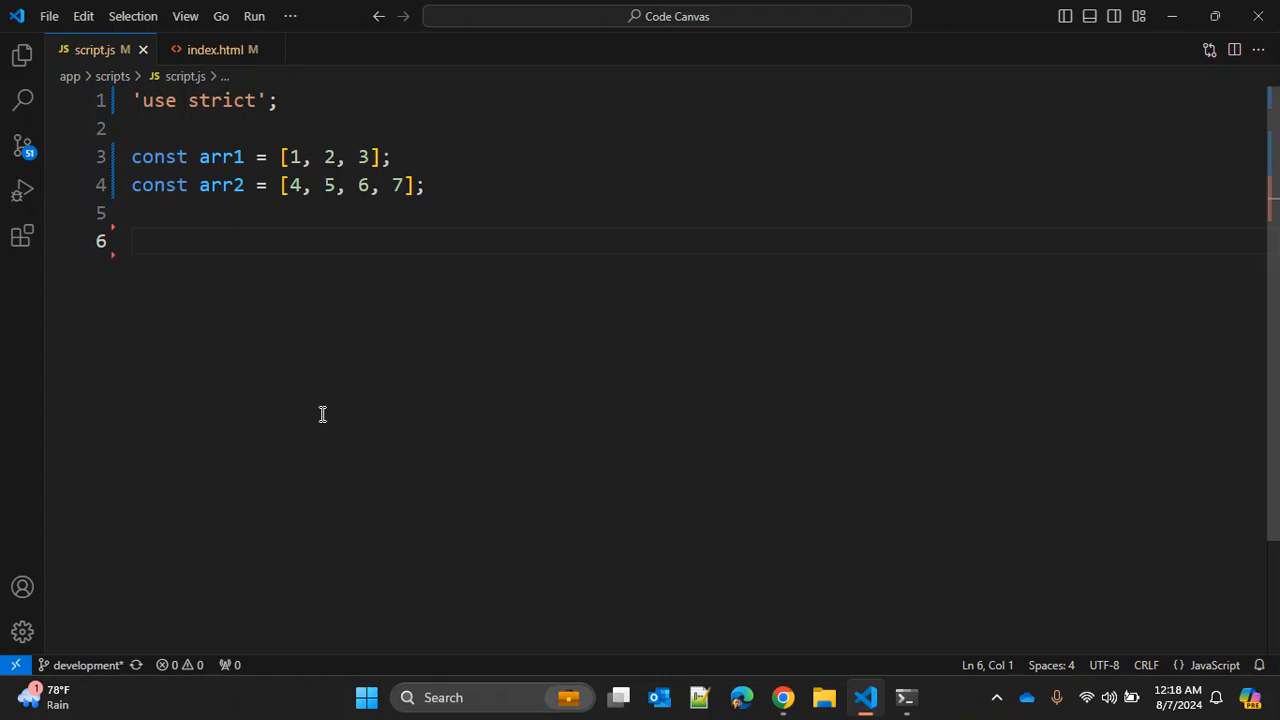
# Merge arr2 into arr1 with arr1.push.apply(arr1, arr2) and log arr1.
pyautogui.write('array')
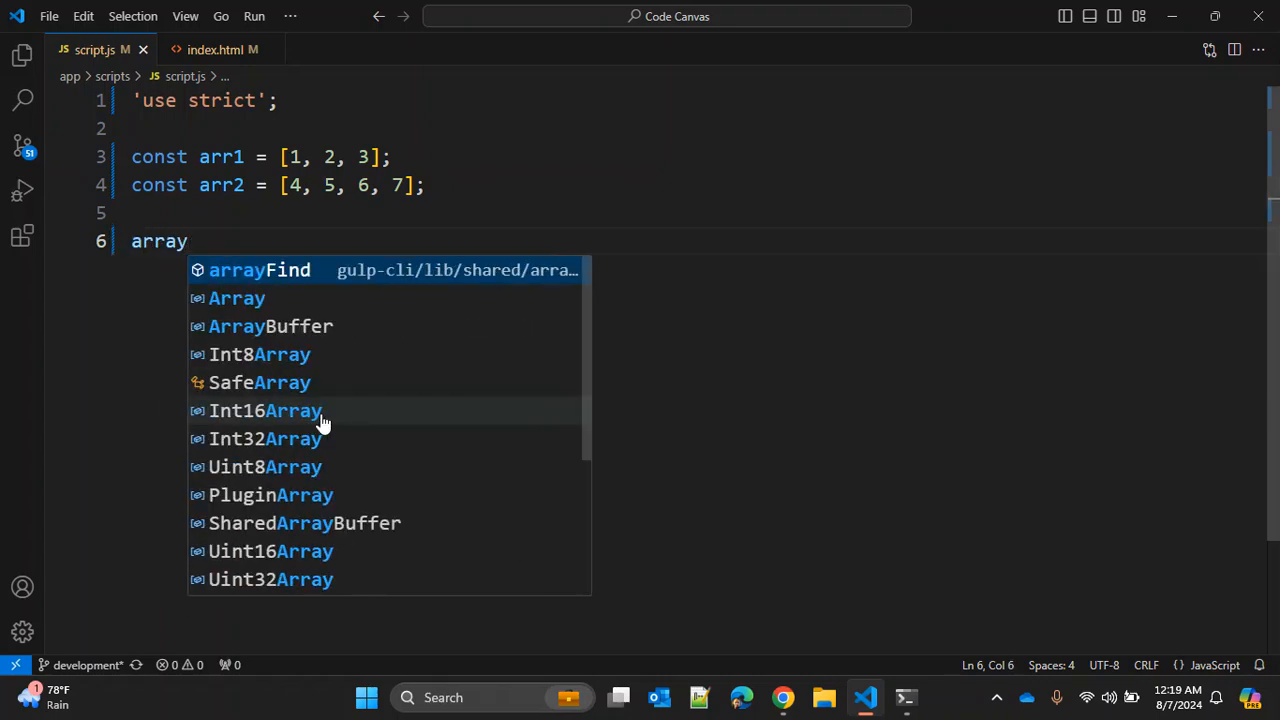
pyautogui.write('1')
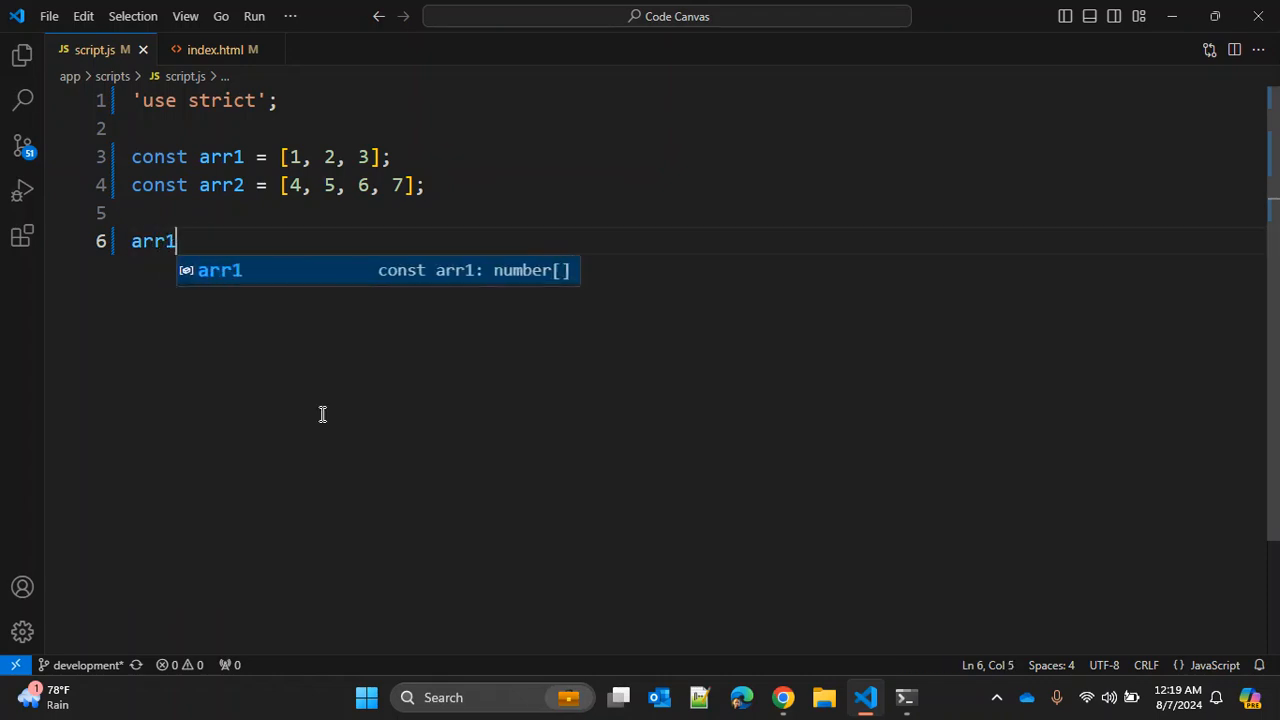
pyautogui.write('.pus')
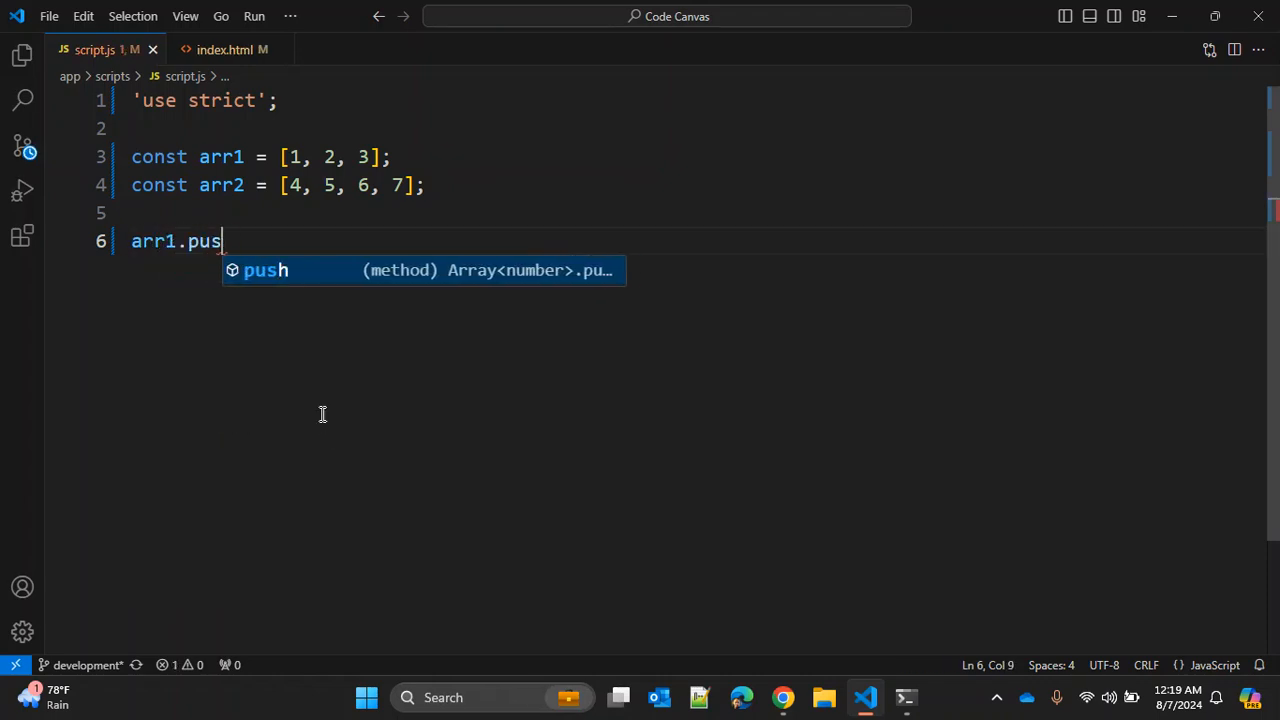
pyautogui.write('h.apply(')
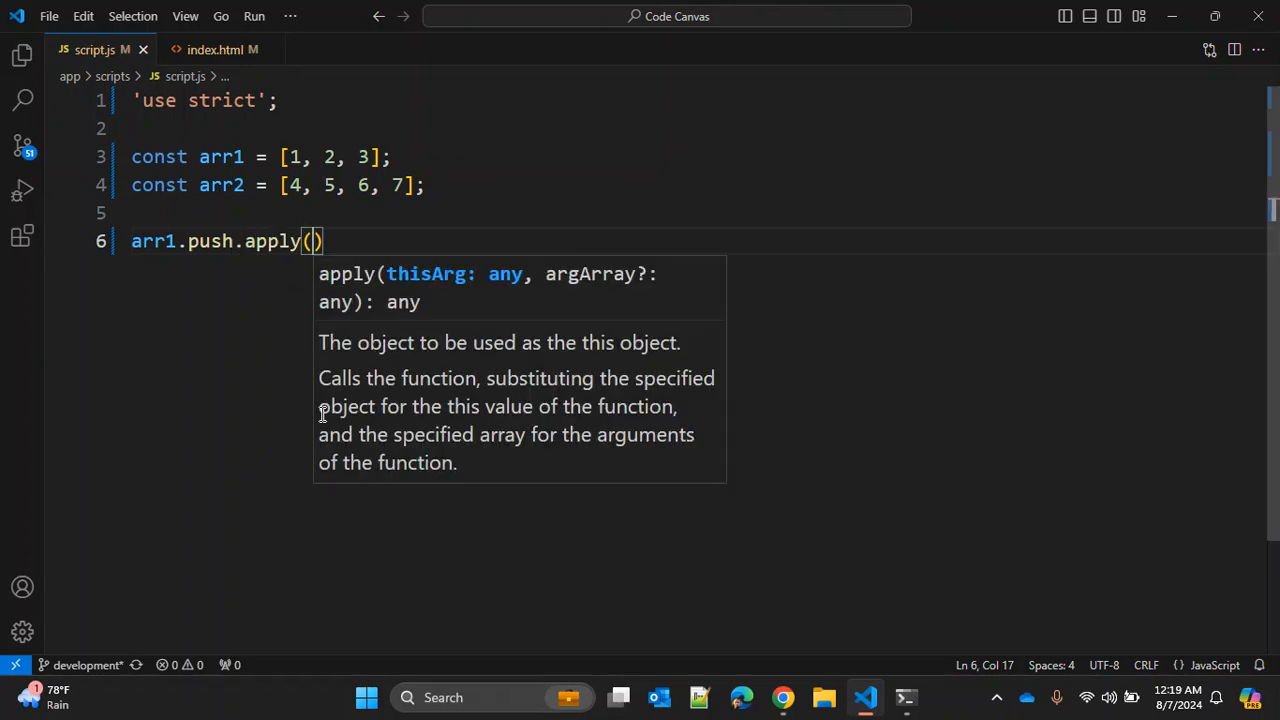
pyautogui.write('arr1,')
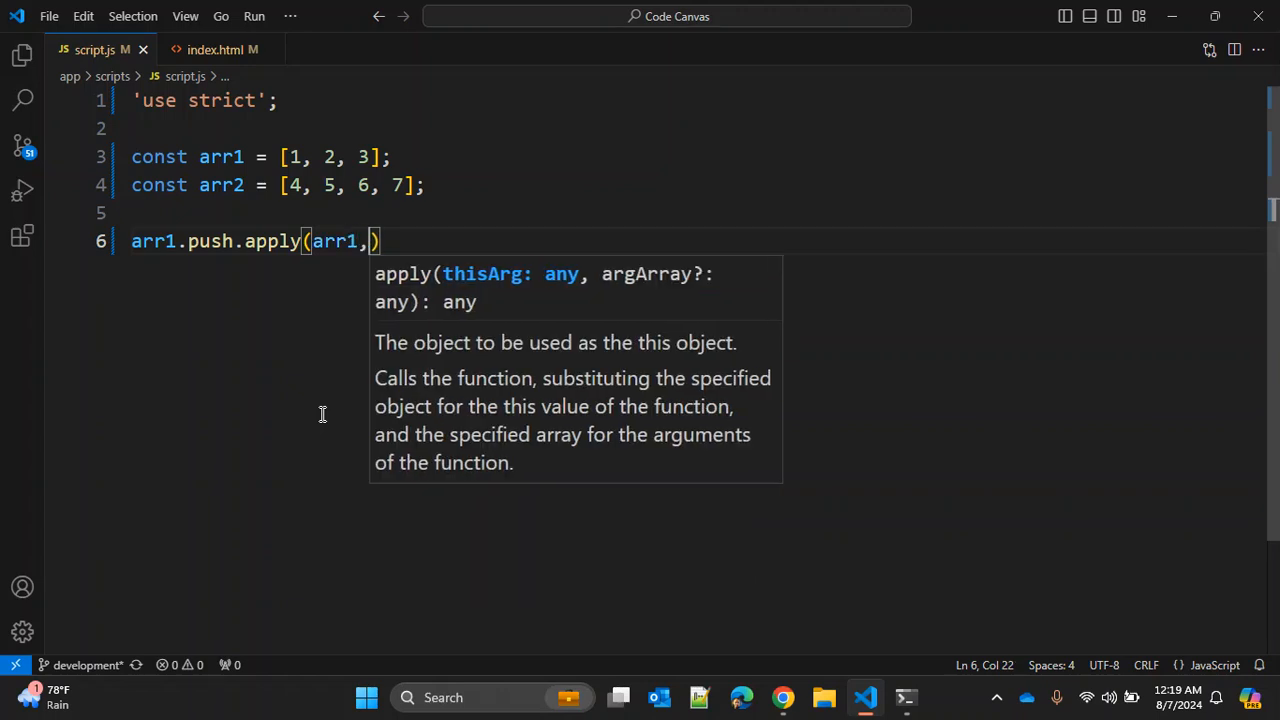
pyautogui.write('arr2')
pyautogui.write('console.log(object);')
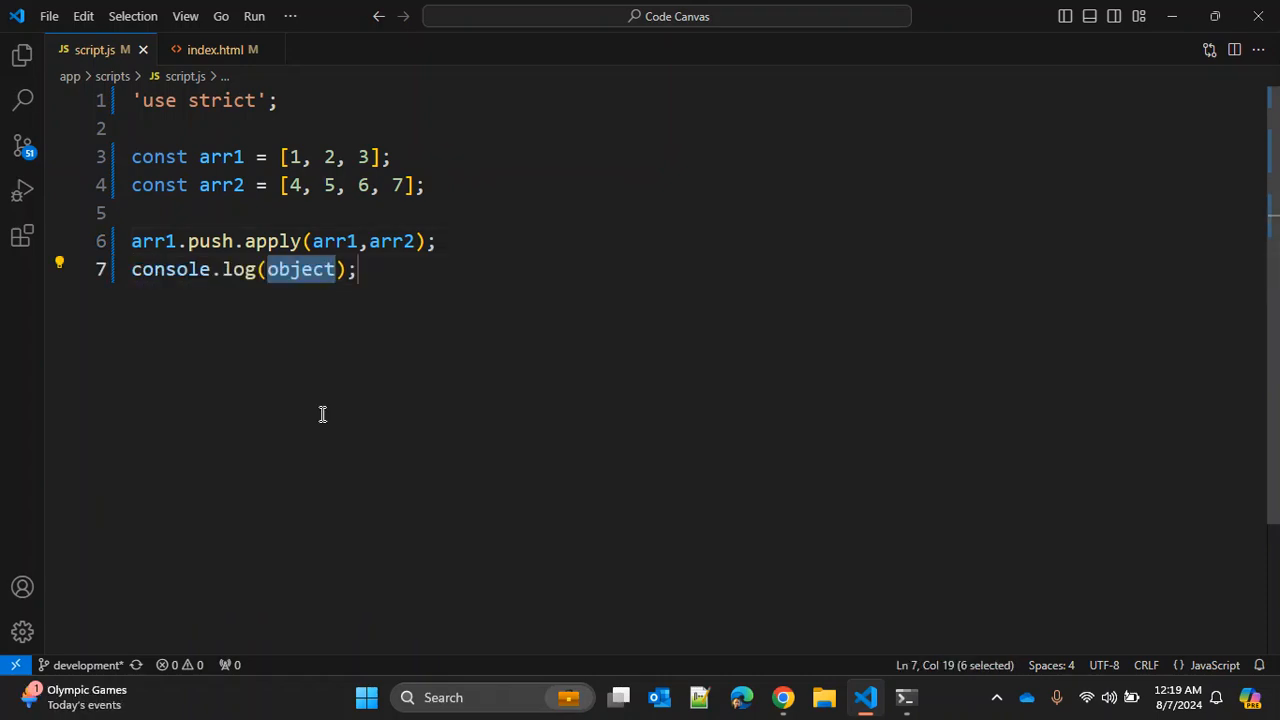
pyautogui.write('arr1')
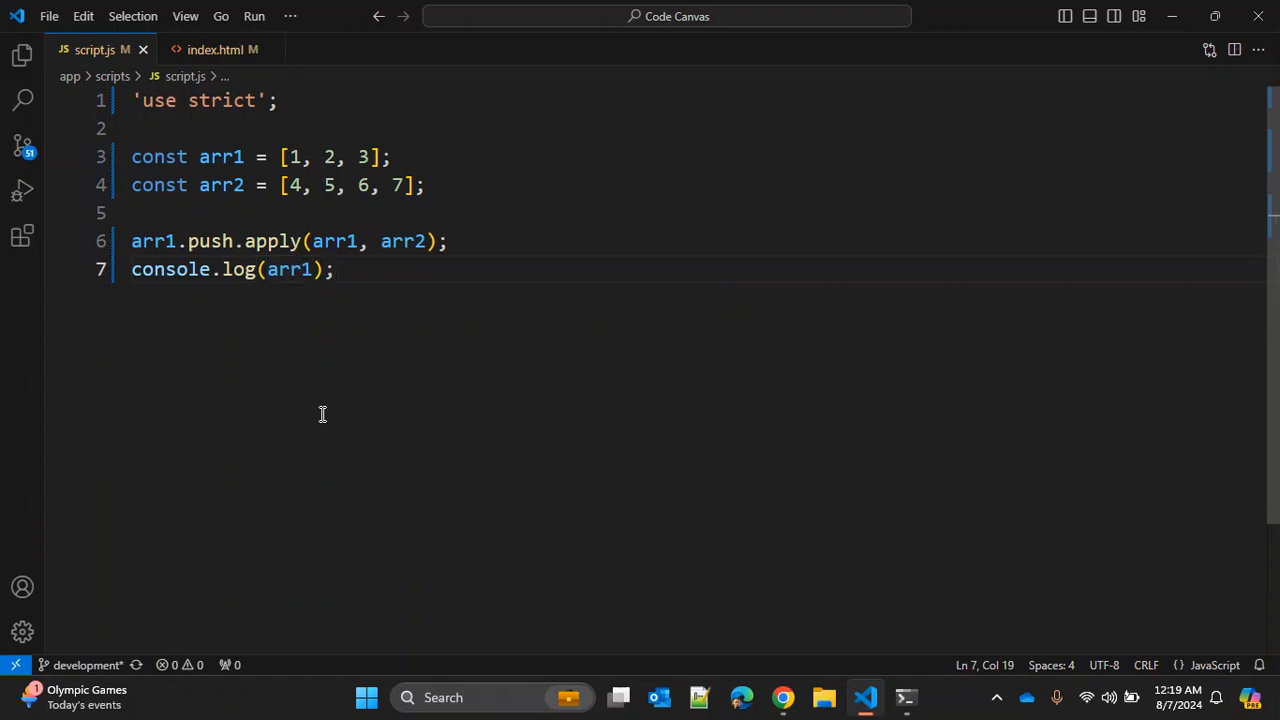
# Expand the logged array in the browser console to confirm [1, 2, 3, 4, 5, 6, 7].
pyautogui.click(783, 697)
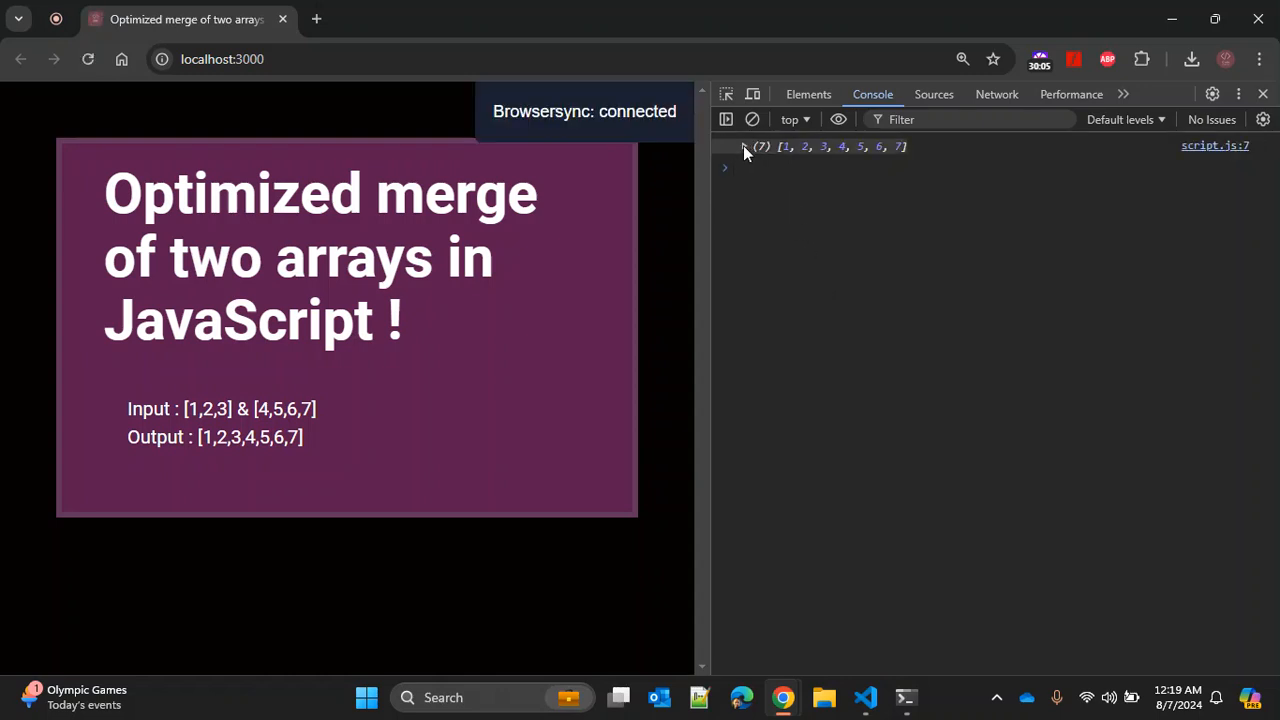
pyautogui.click(745, 146)
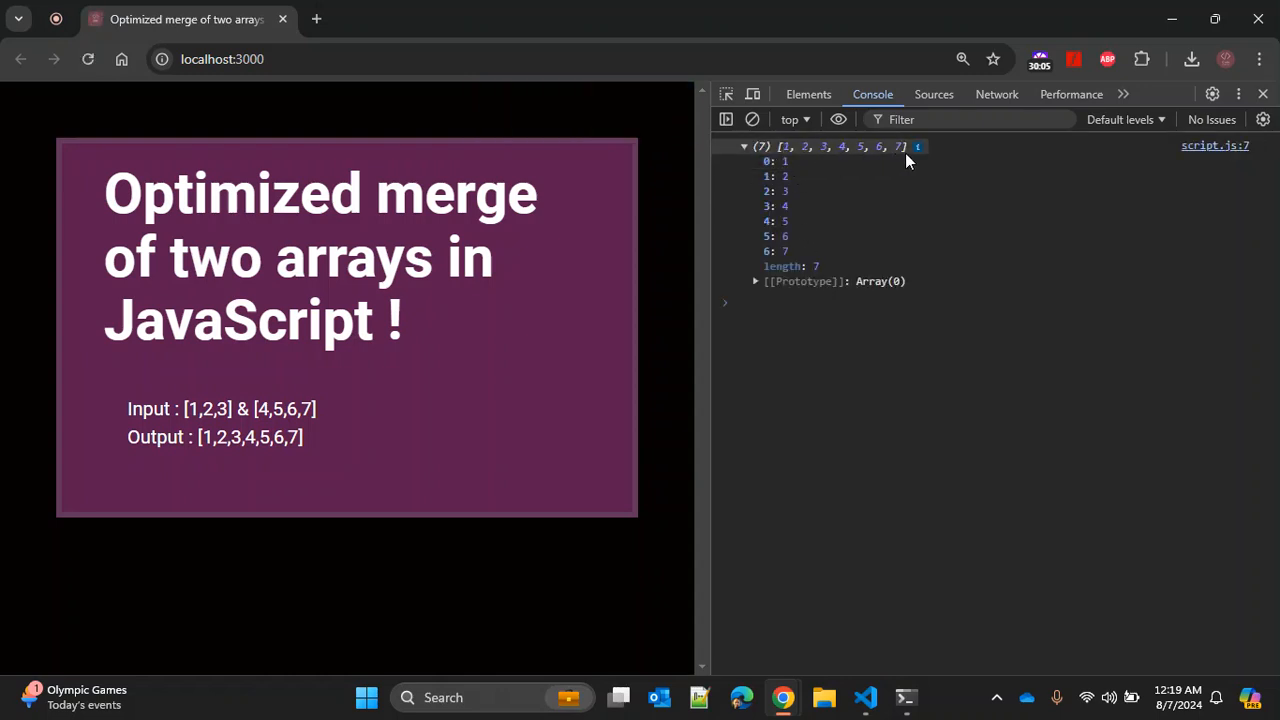
pyautogui.click(865, 697)
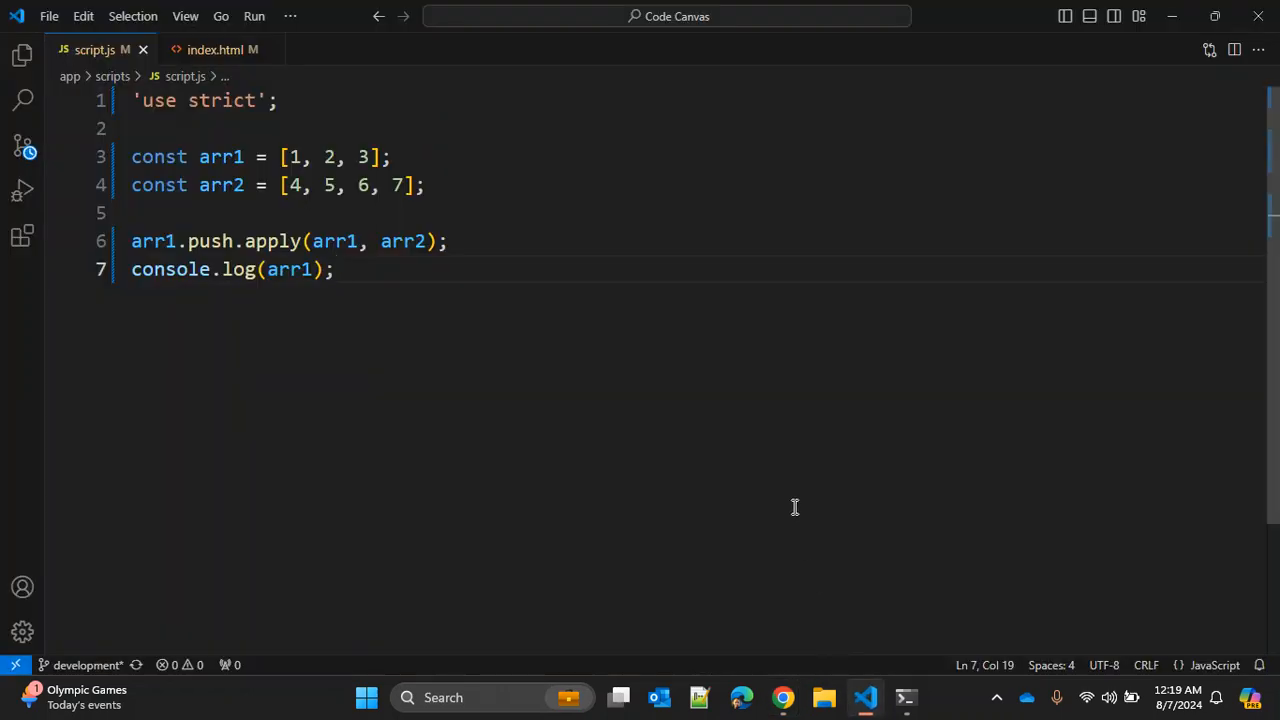
# Add console.log(arr2) via the clg snippet and highlight arr1 and arr2 usages.
pyautogui.write('clg')
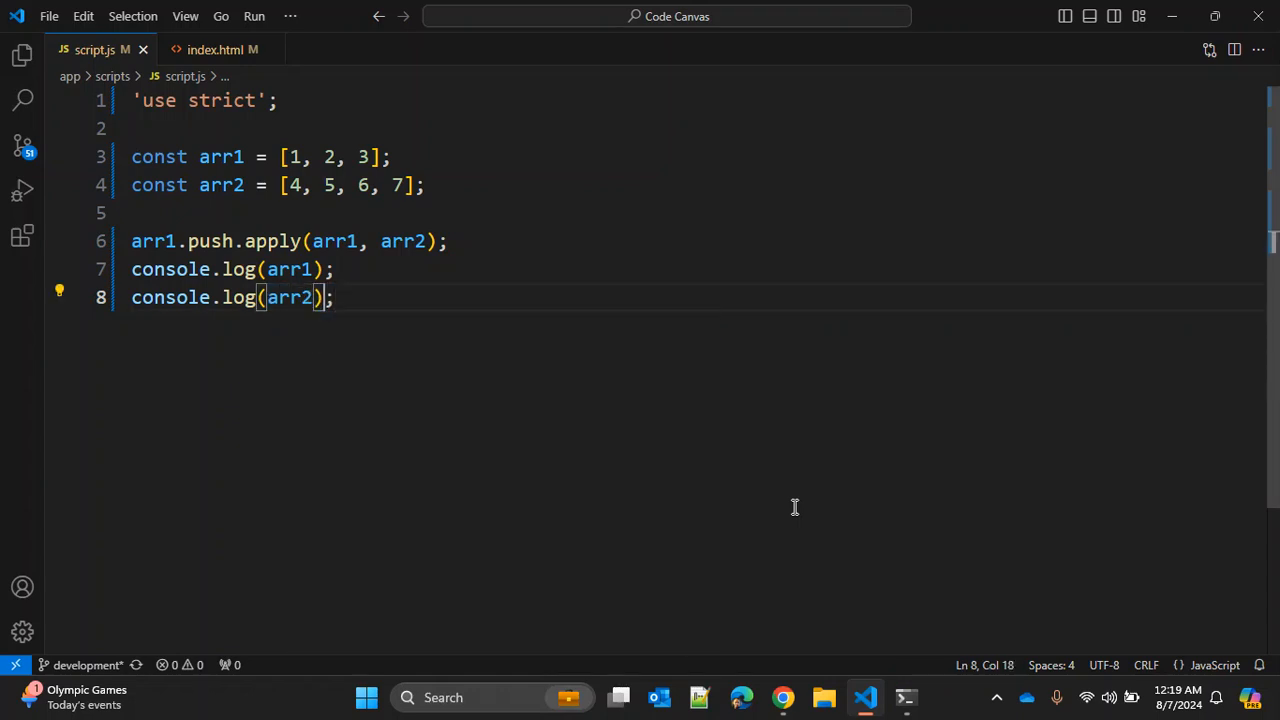
pyautogui.click(783, 697)
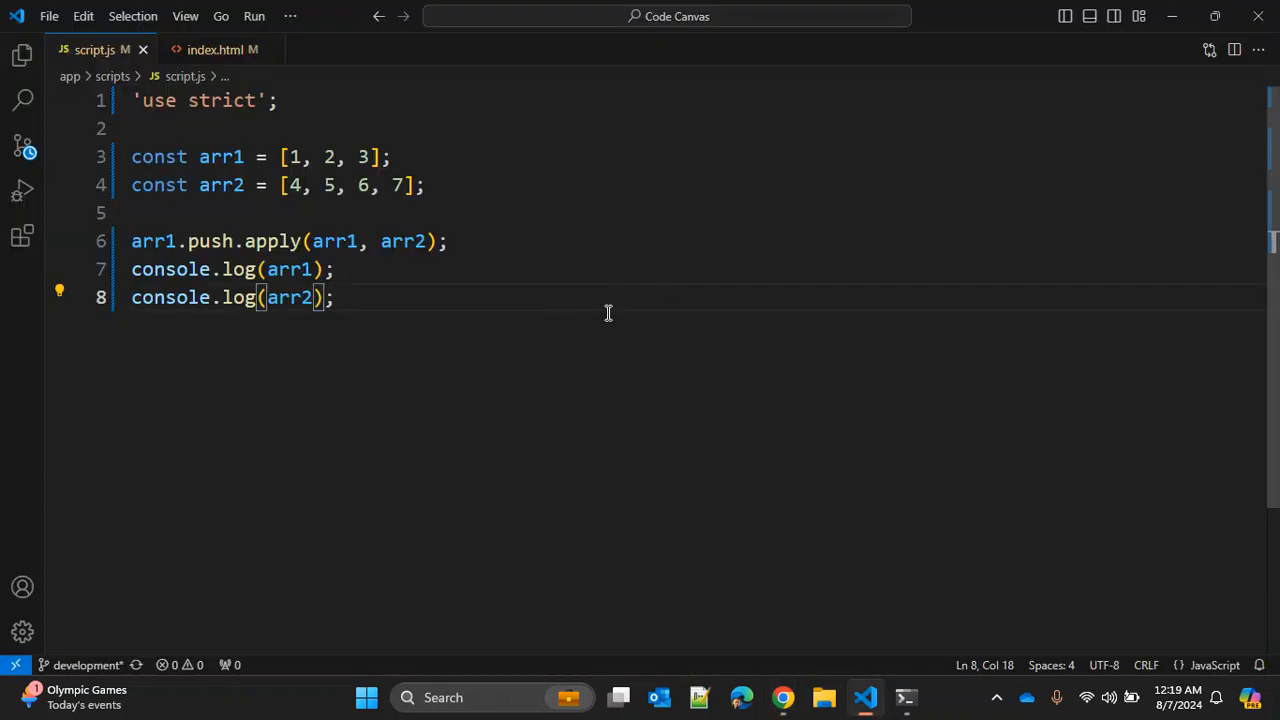
pyautogui.doubleClick(289, 269)
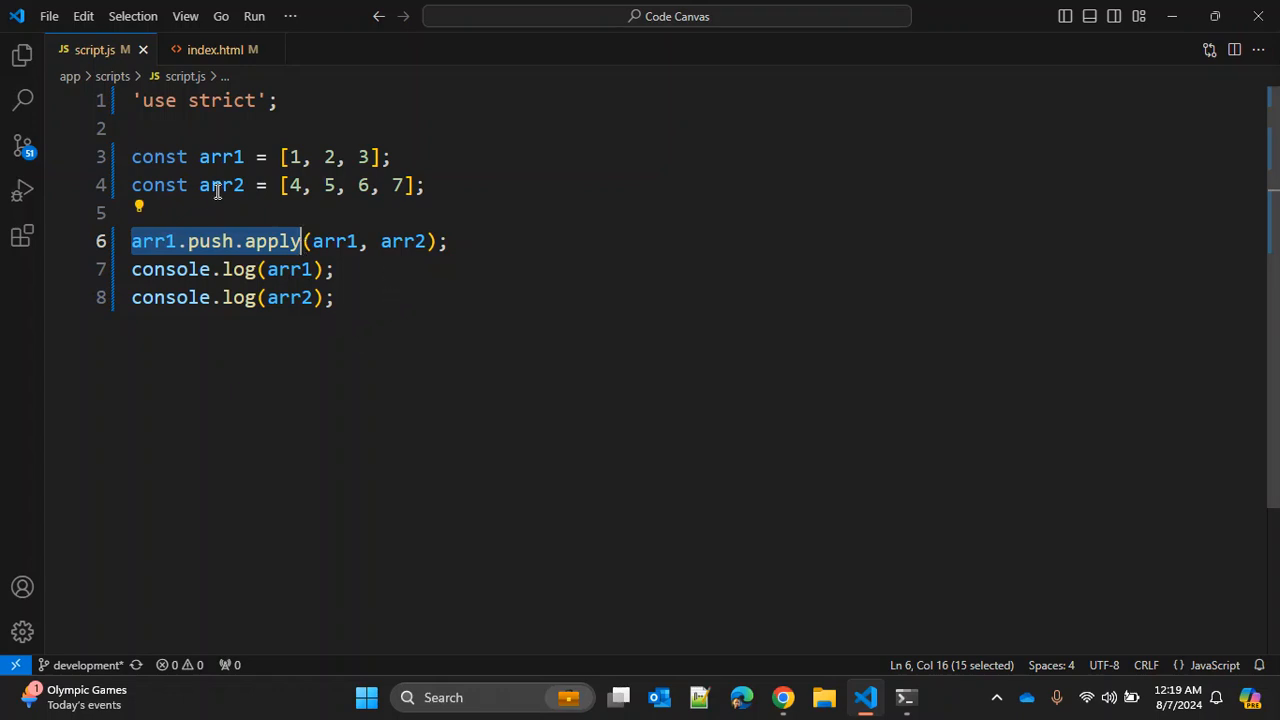
pyautogui.doubleClick(221, 185)
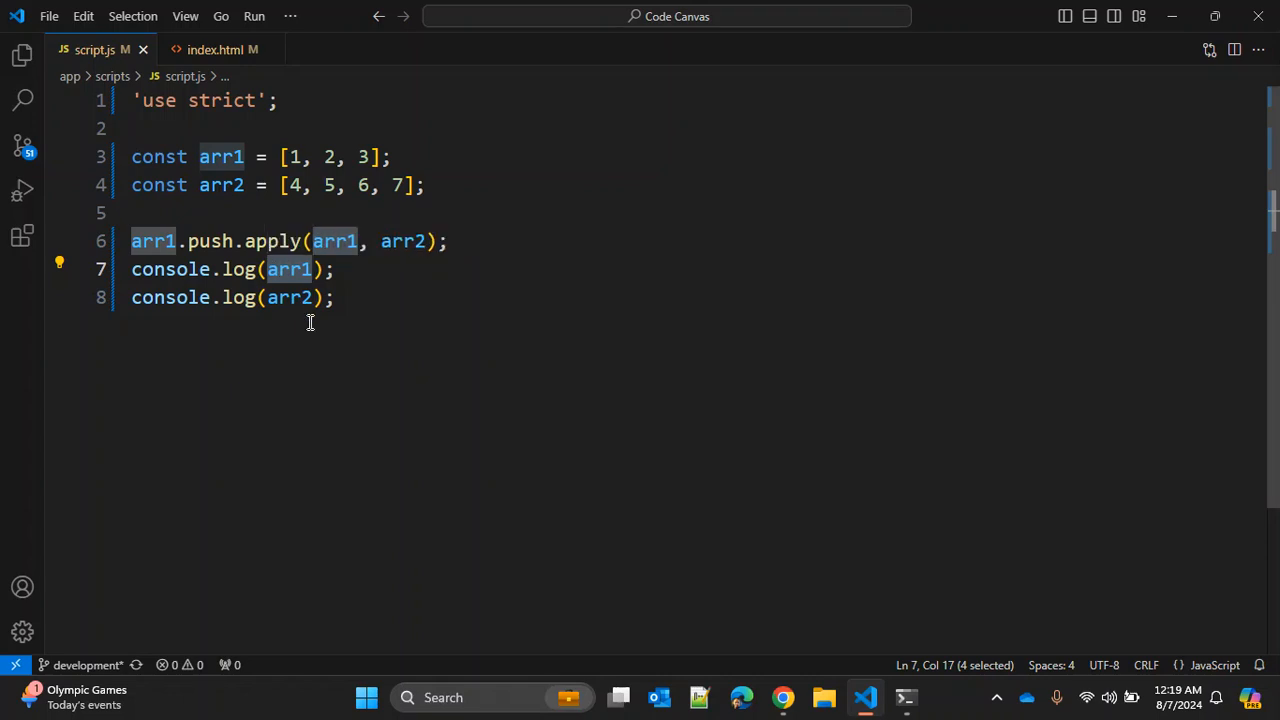
pyautogui.click(335, 297)
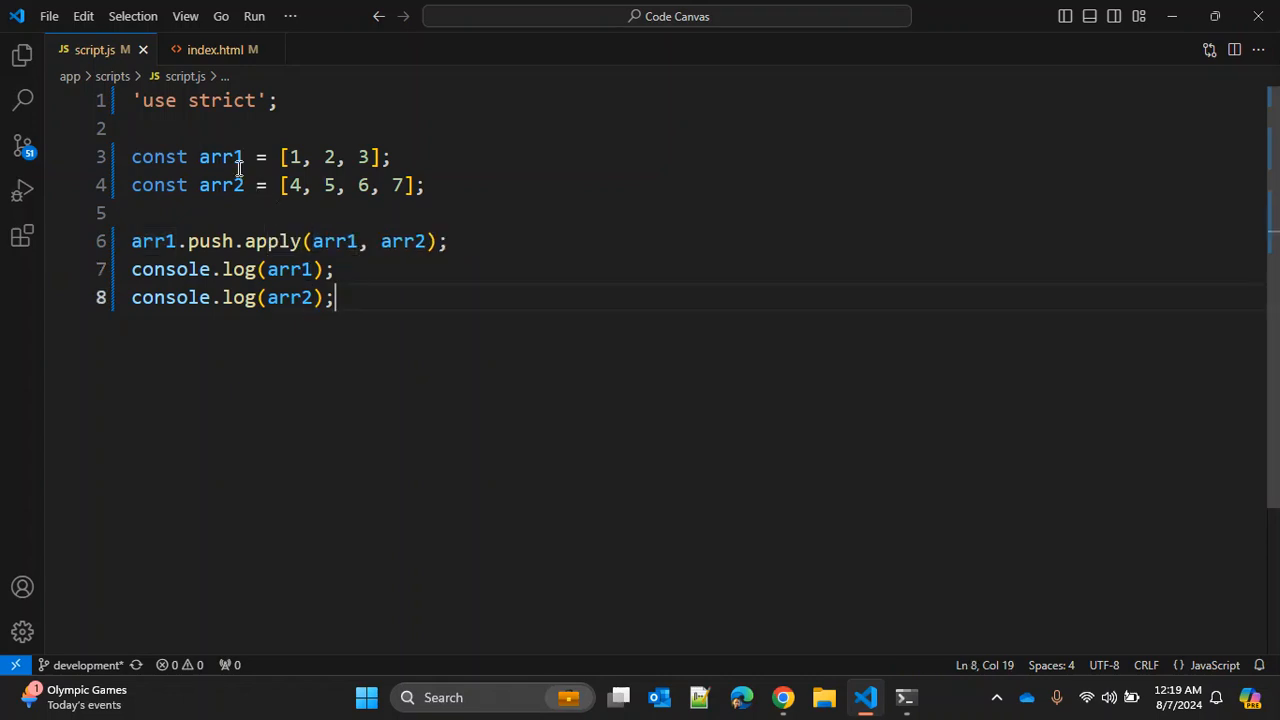
pyautogui.doubleClick(221, 157)
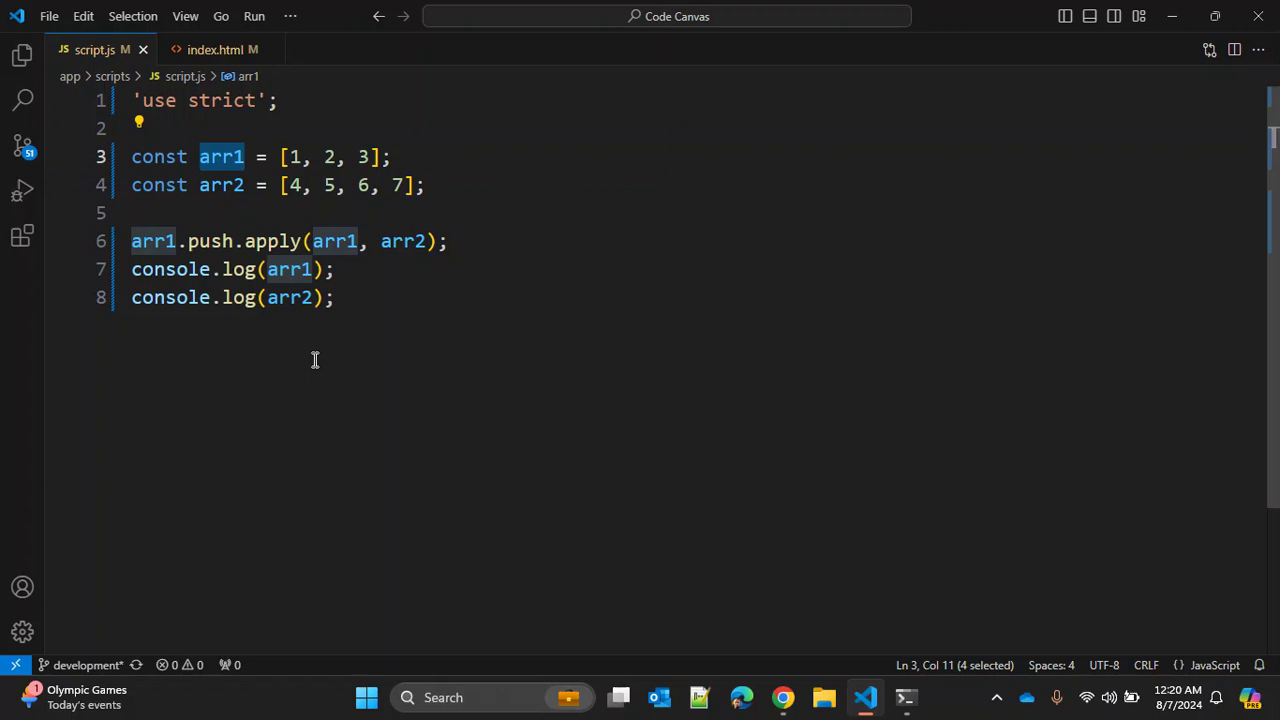
pyautogui.doubleClick(289, 297)
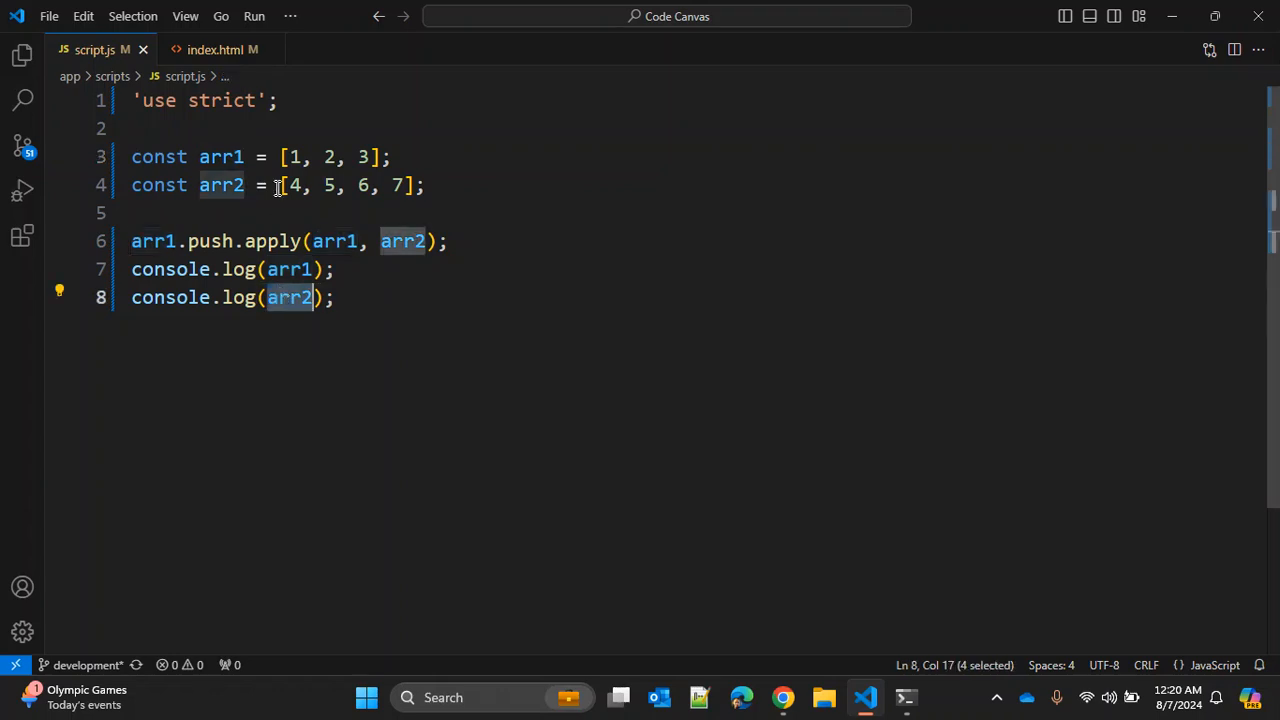
# Compare the console output: merged arr1 [1..7] and unchanged arr2 [4, 5, 6, 7].
pyautogui.click(783, 697)
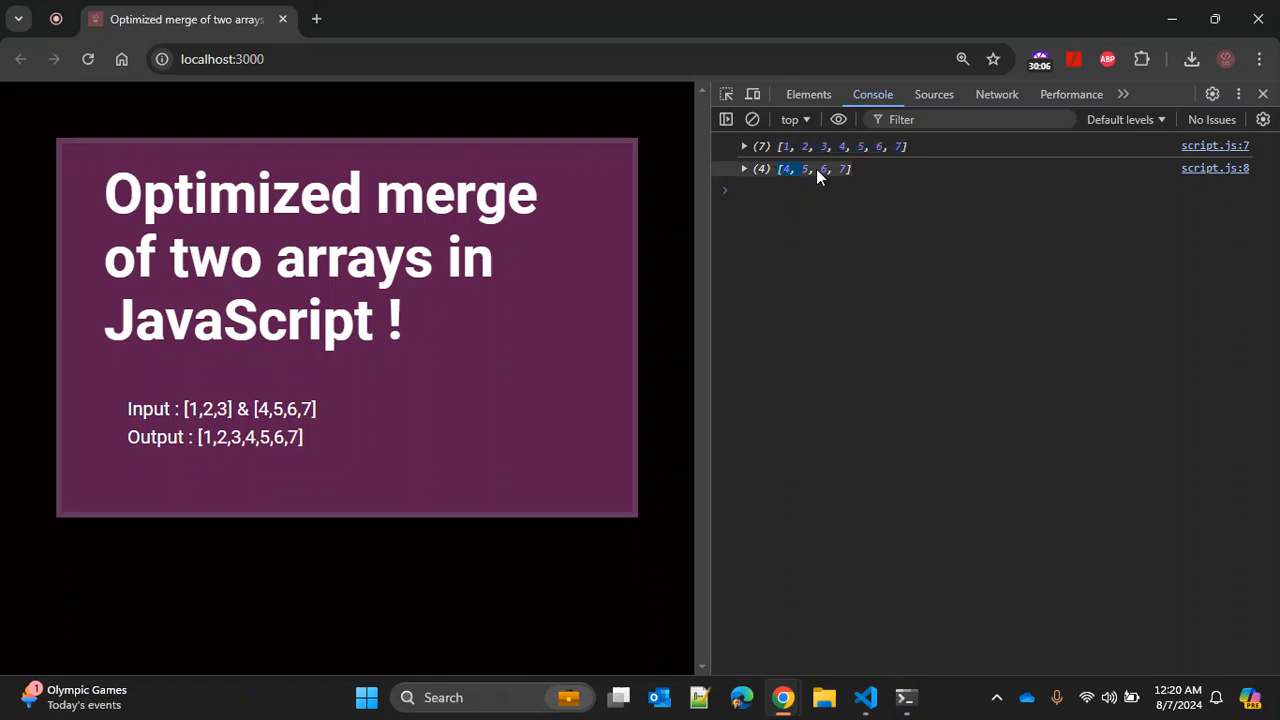
pyautogui.click(864, 697)
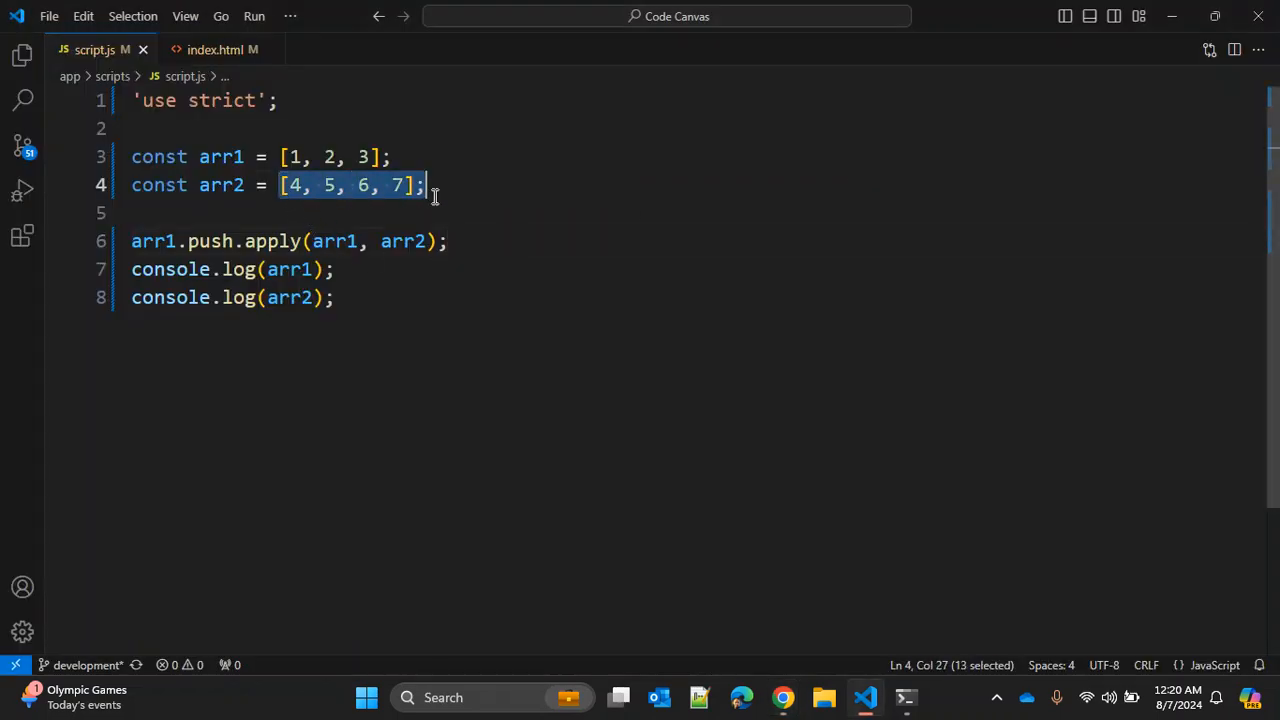
pyautogui.click(783, 697)
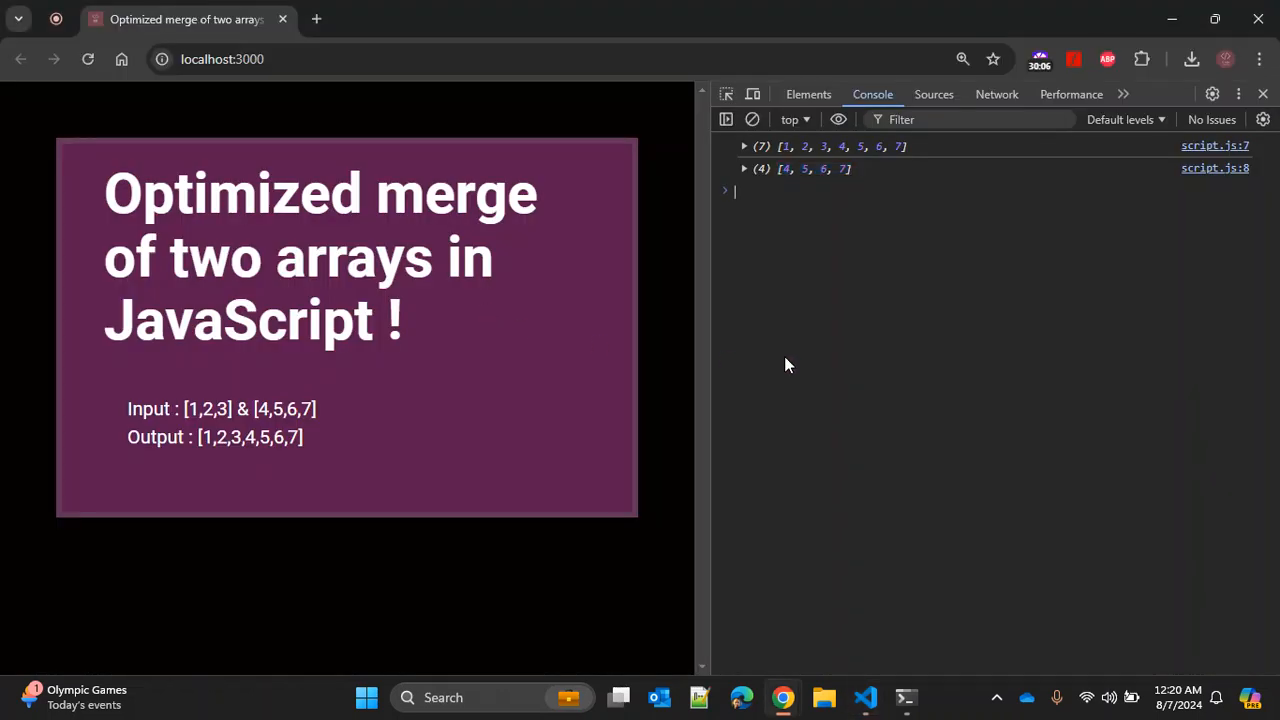